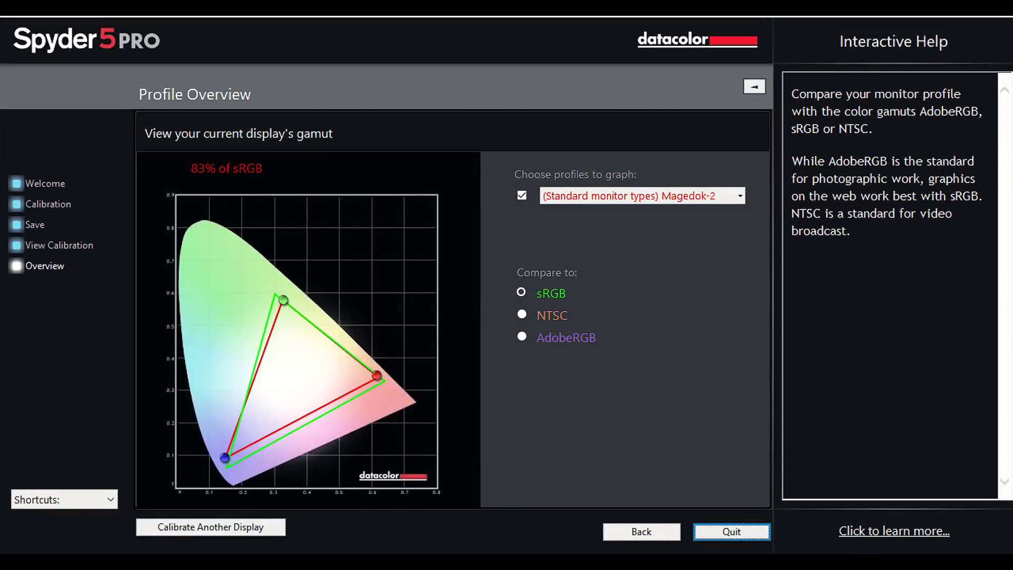
Switch the Profile Overview gamut comparison from sRGB to NTSC, showing 59% coverage.
{"action": "left_click", "coordinate": [521, 314]}
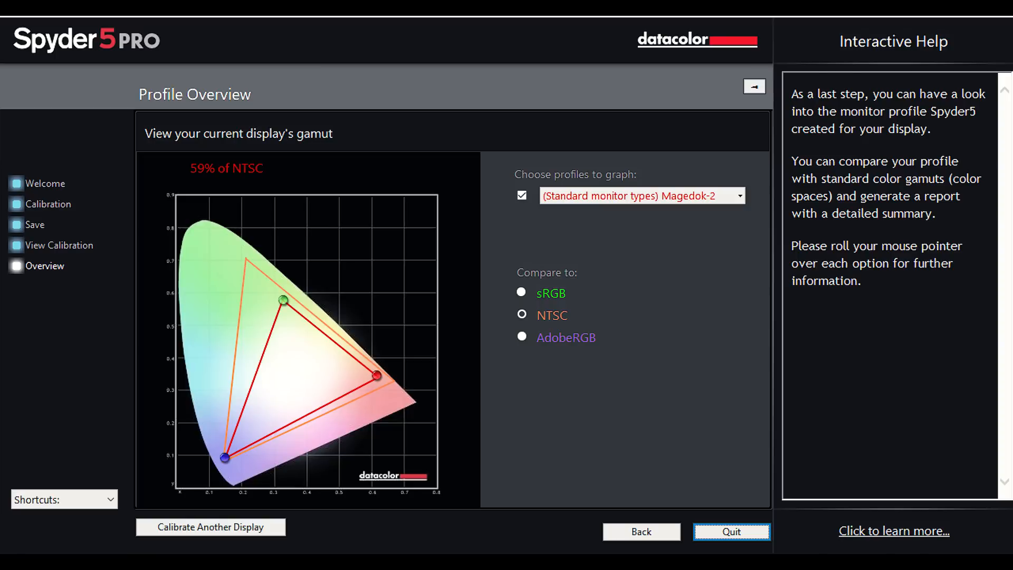